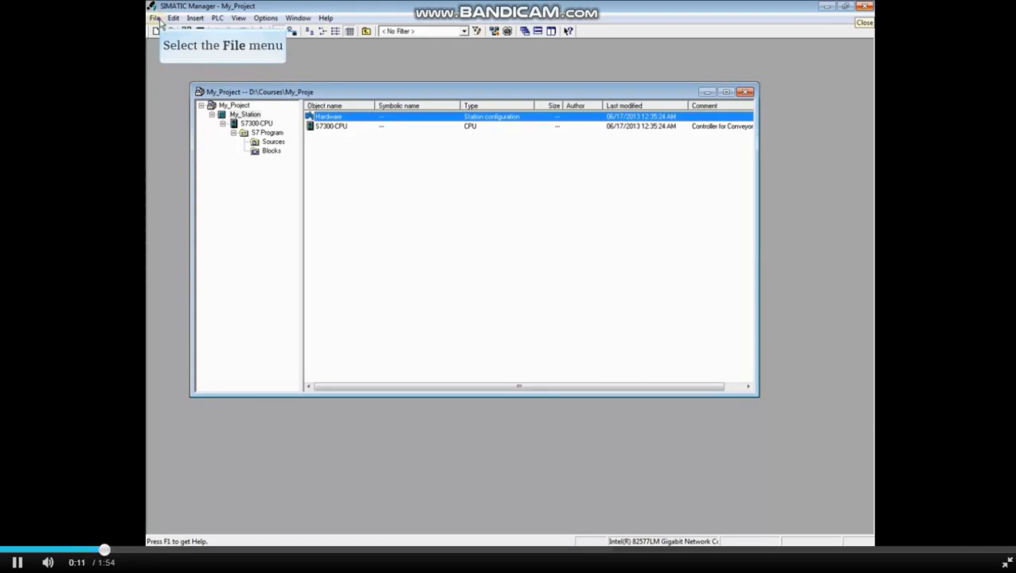
Step: Create a new project named Test_proj
left_click(155, 17)
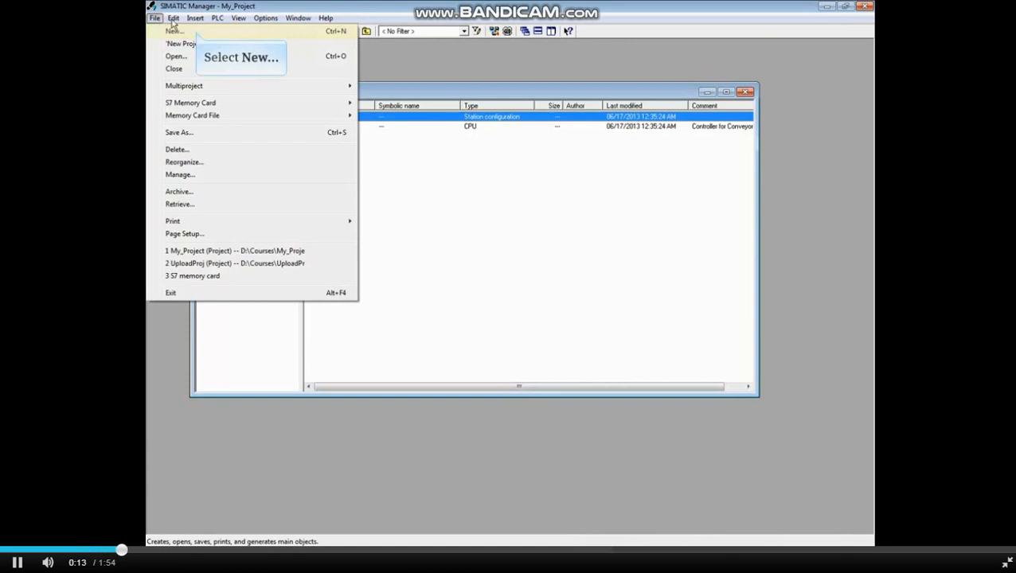
left_click(174, 31)
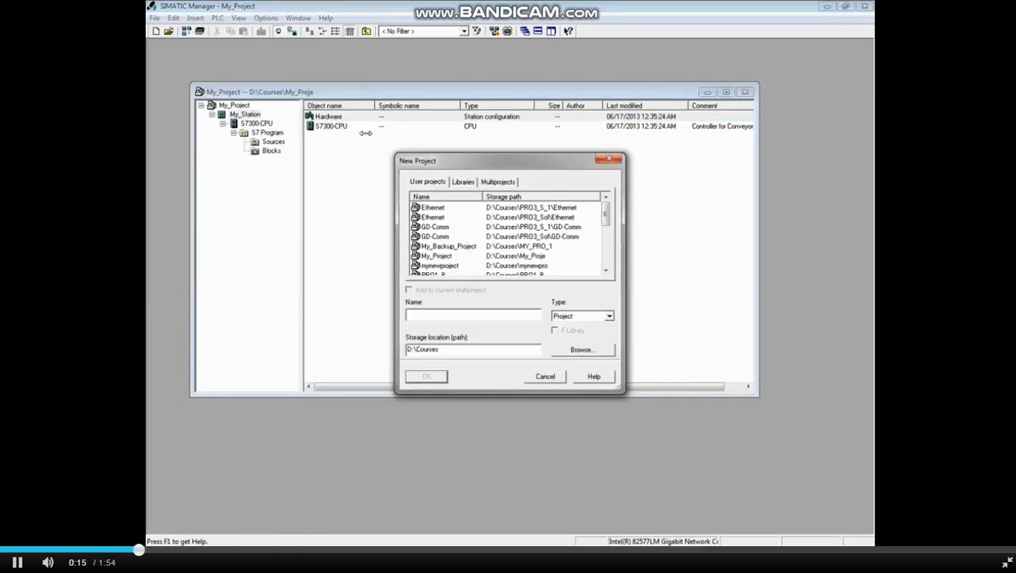
type("Test_proj")
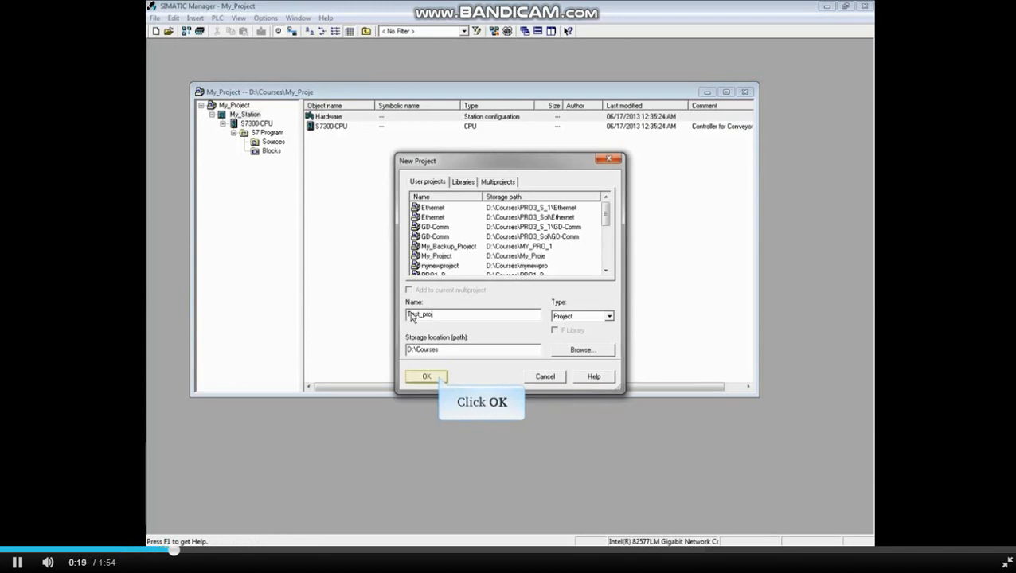
left_click(426, 376)
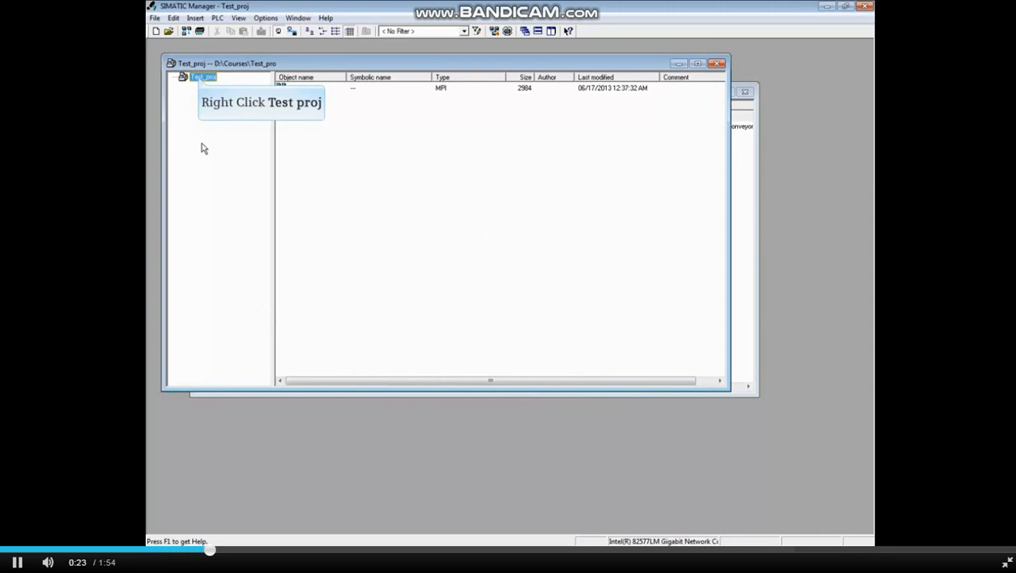
Step: Insert a SIMATIC 300 Station into Test_proj and open SIMATIC 300(1)
right_click(202, 76)
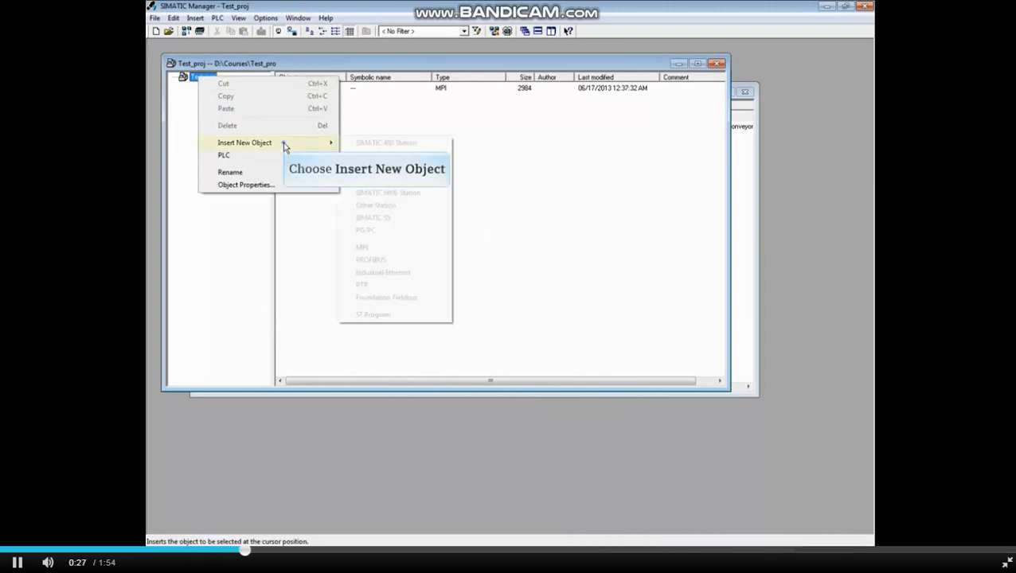
mouse_move(386, 155)
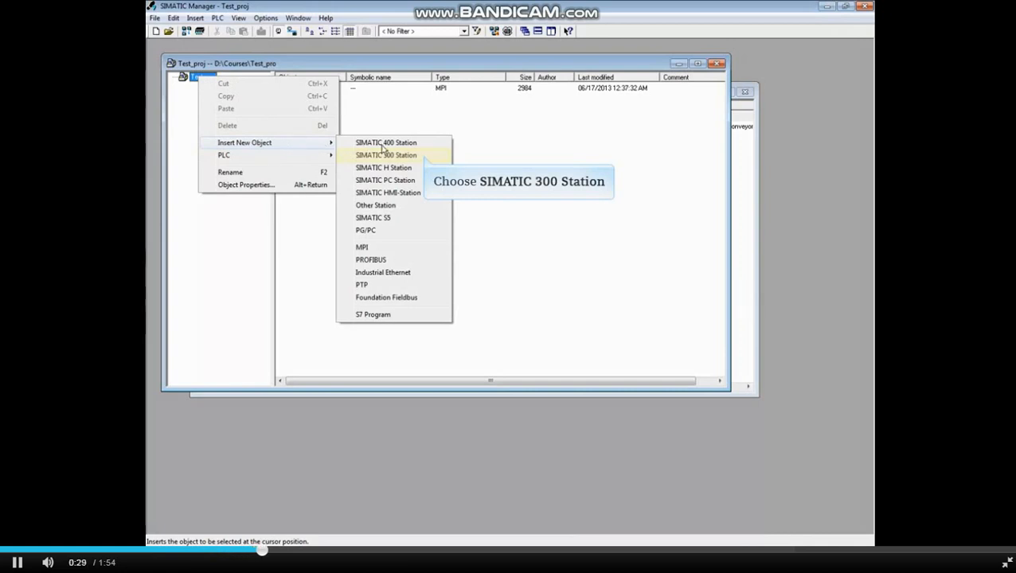
left_click(387, 154)
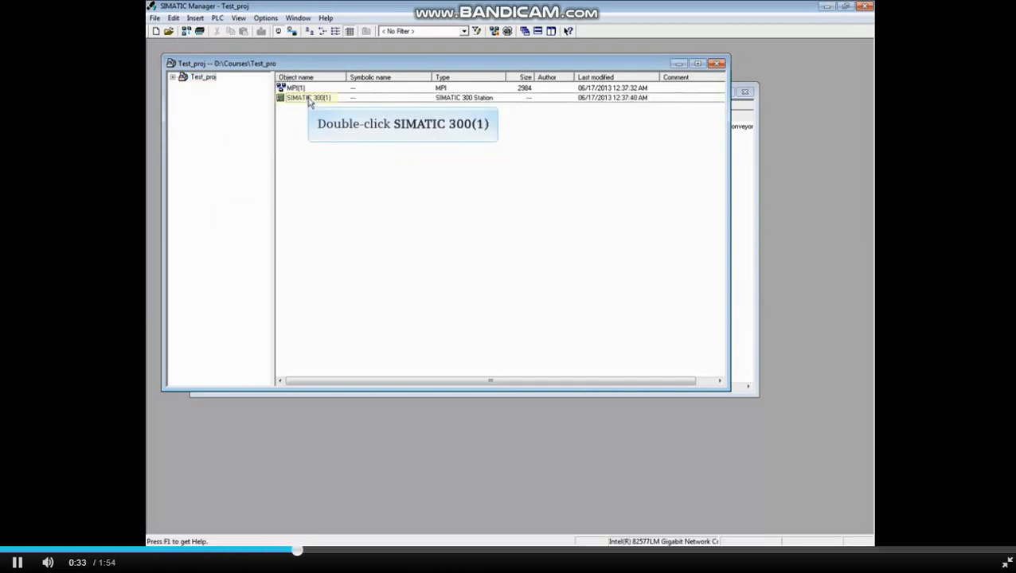
double_click(306, 97)
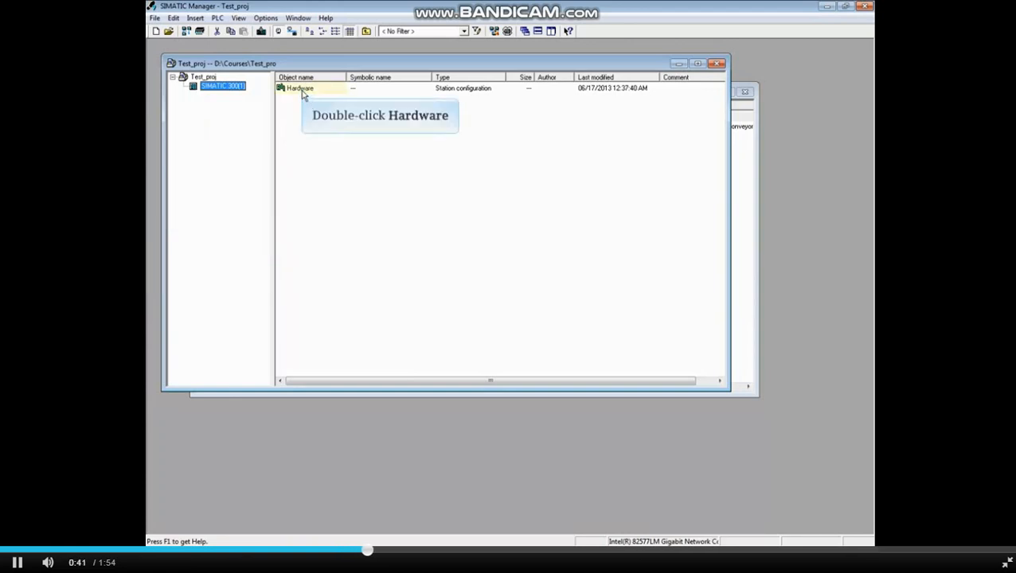
Step: Open the station's hardware configuration and start the Station import
double_click(299, 88)
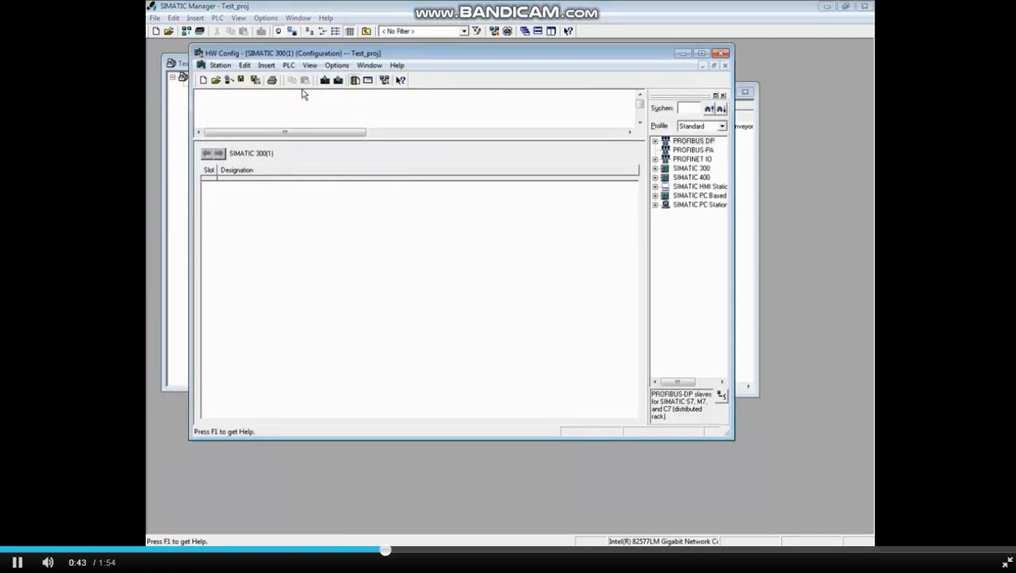
mouse_move(220, 65)
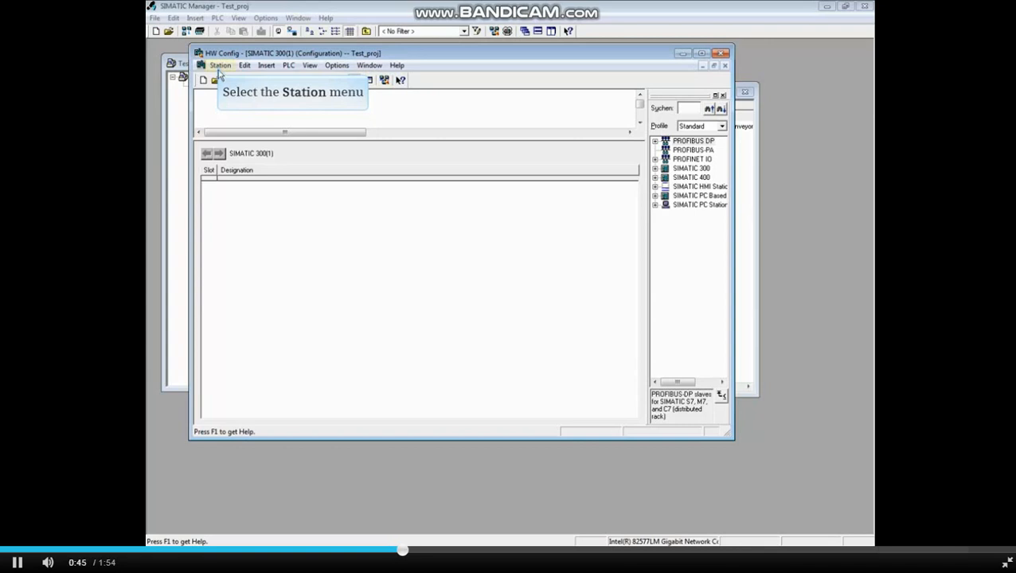
left_click(220, 65)
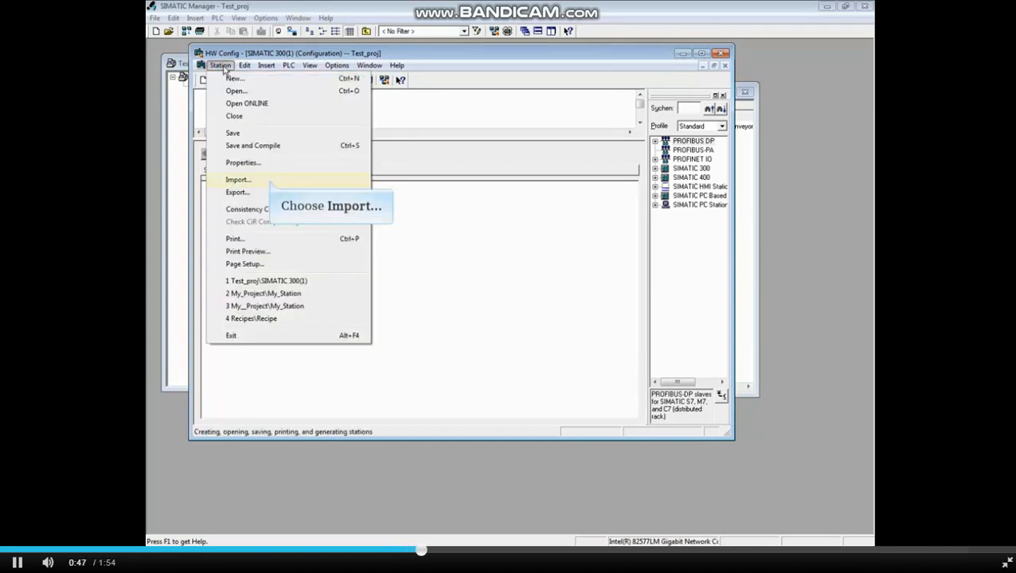
left_click(238, 179)
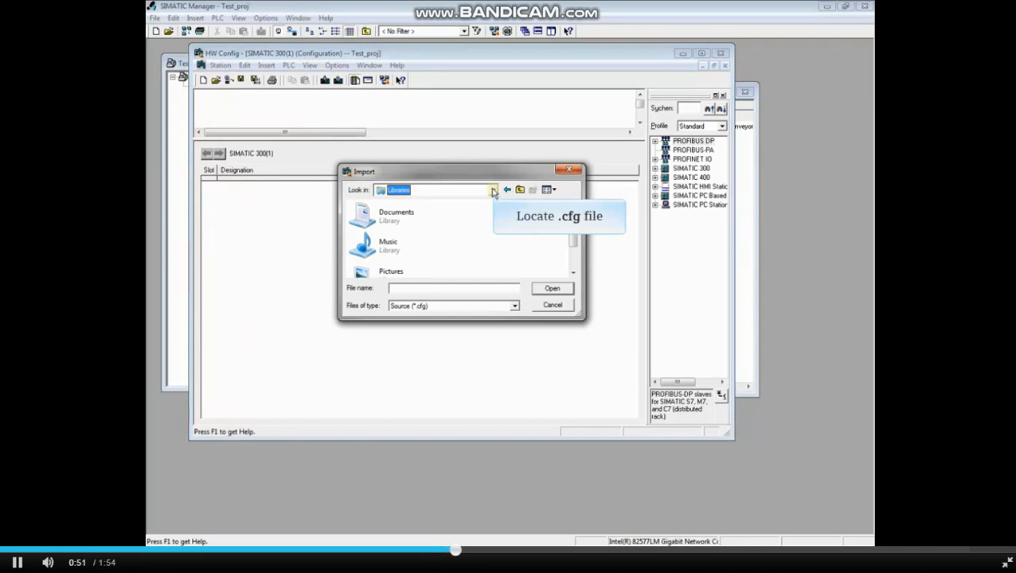
Step: Import my_station.cfg from the Archives folder on DATA (D:)
left_click(493, 190)
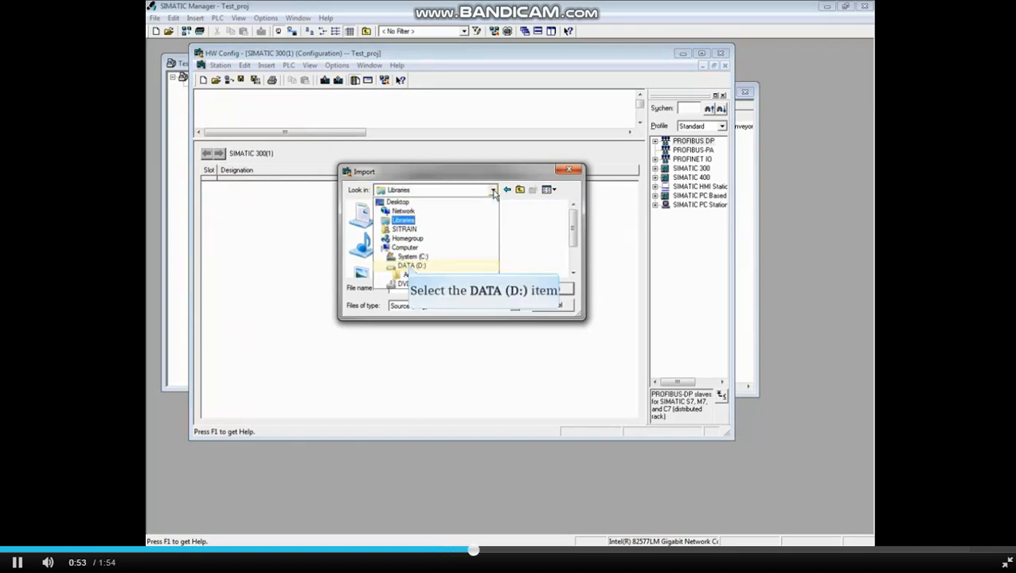
left_click(412, 265)
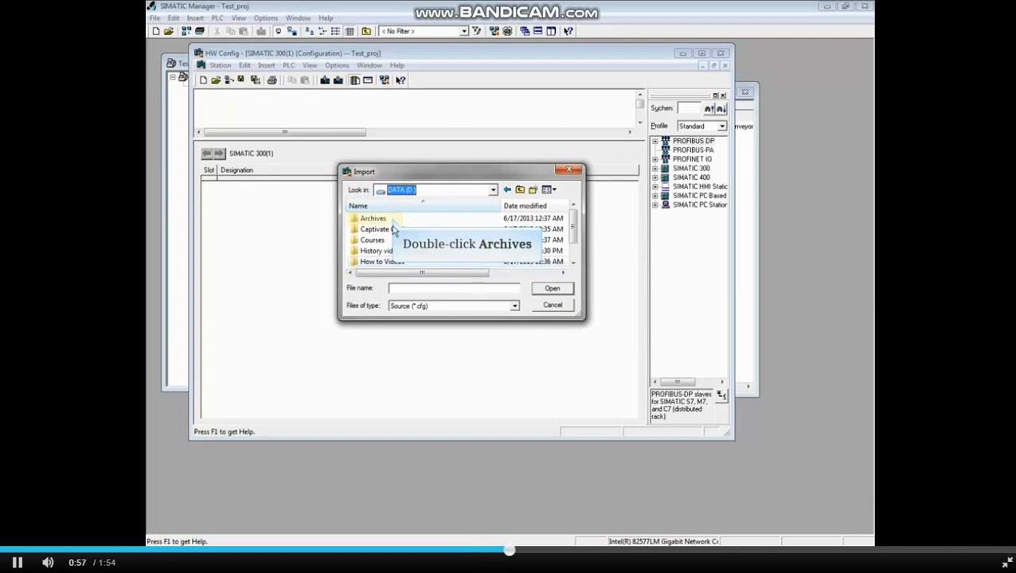
double_click(373, 218)
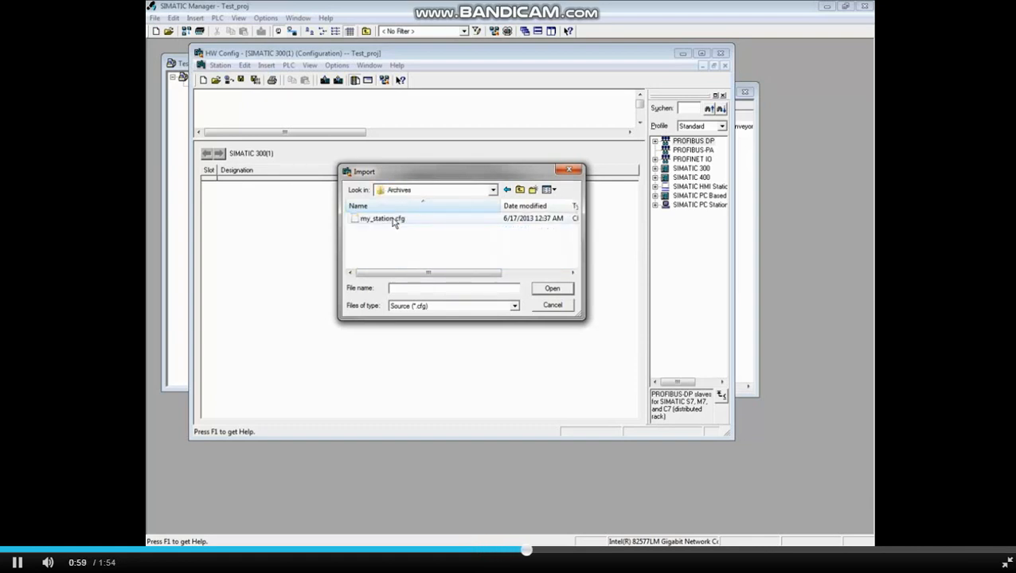
left_click(381, 218)
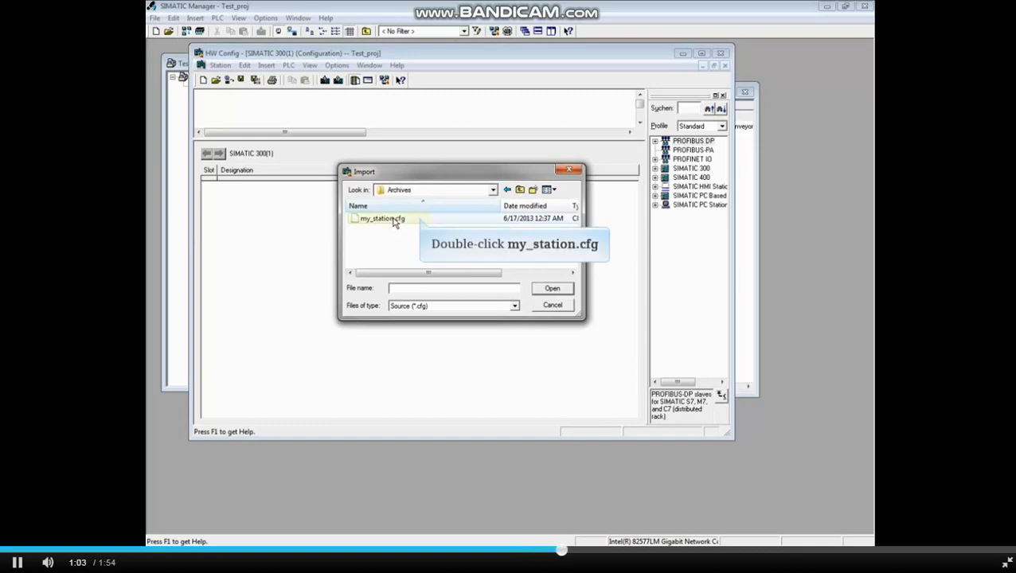
double_click(382, 218)
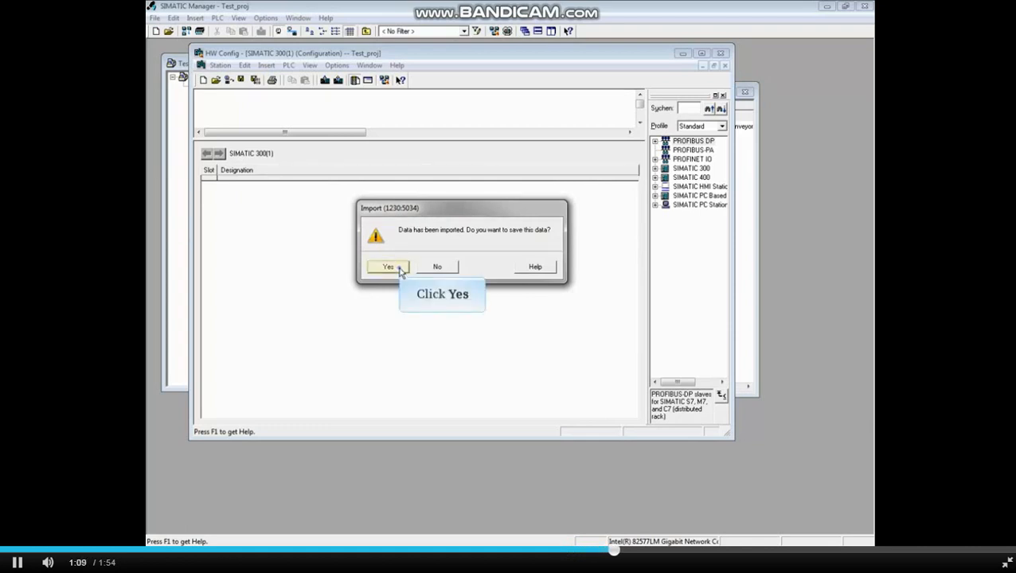
Step: Save the imported station data and compile the hardware configuration
left_click(388, 267)
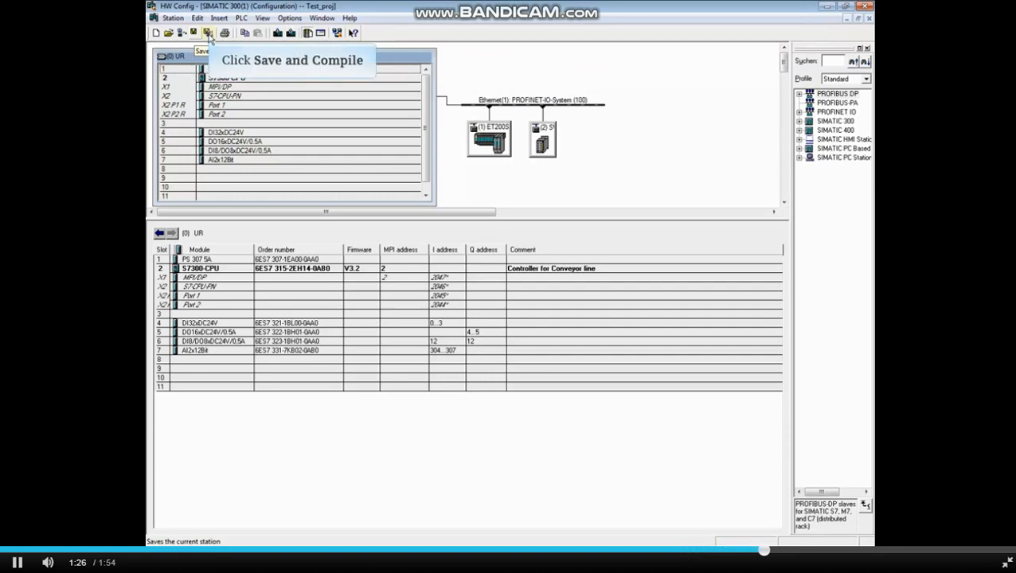
left_click(208, 32)
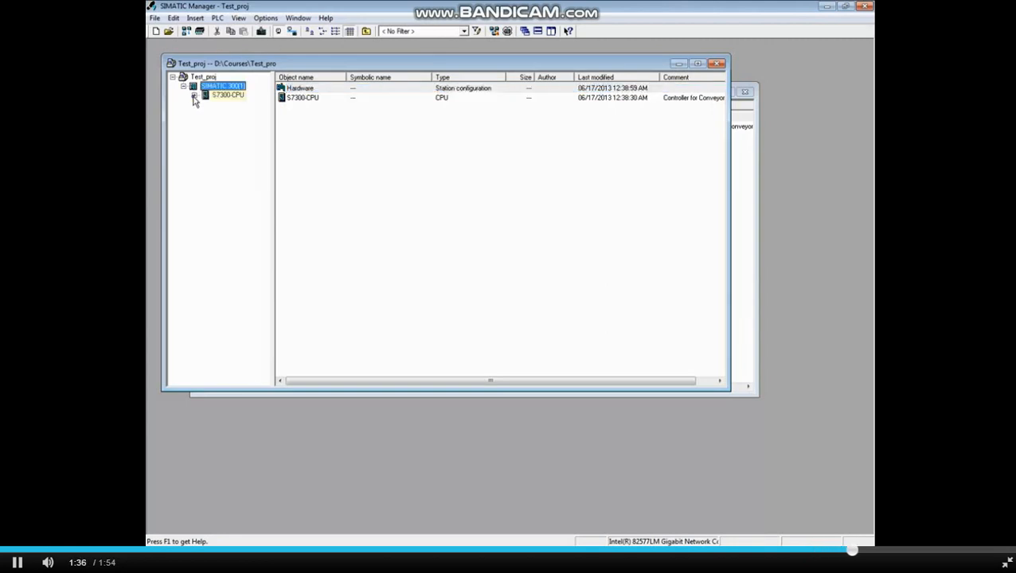
Step: Expand S7300-CPU and S7 Program(1) to reveal Sources and Blocks
left_click(195, 95)
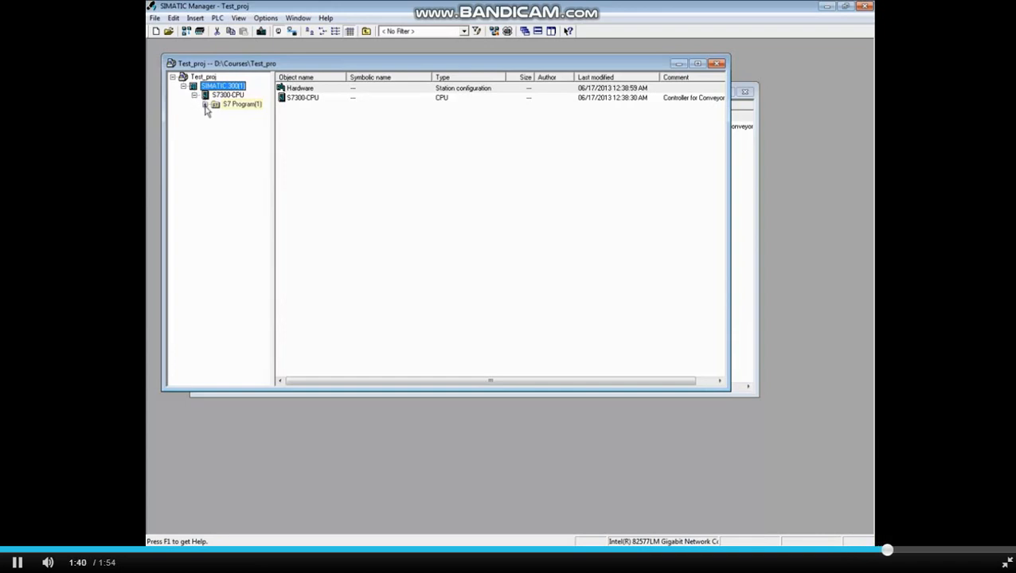
left_click(206, 104)
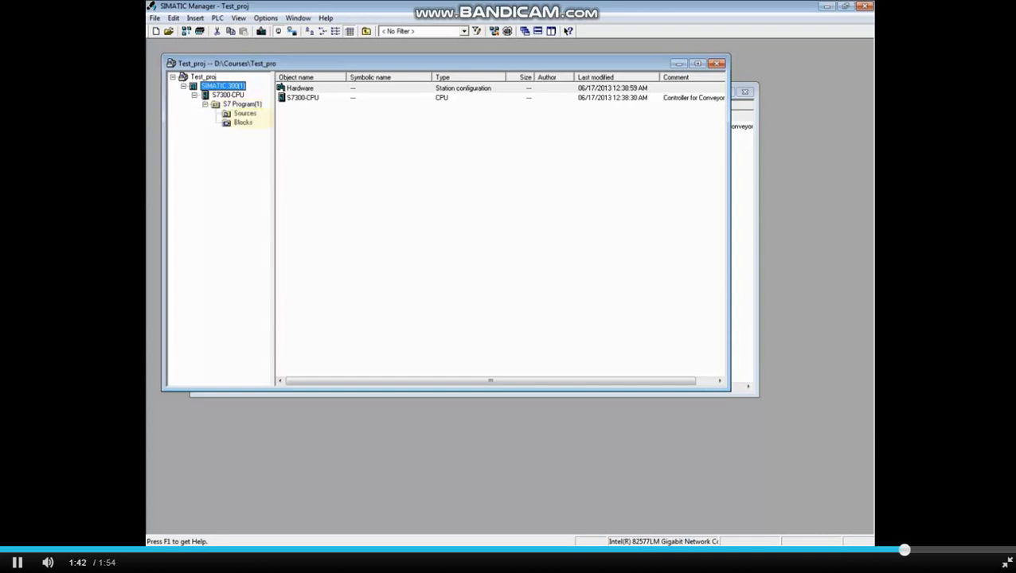